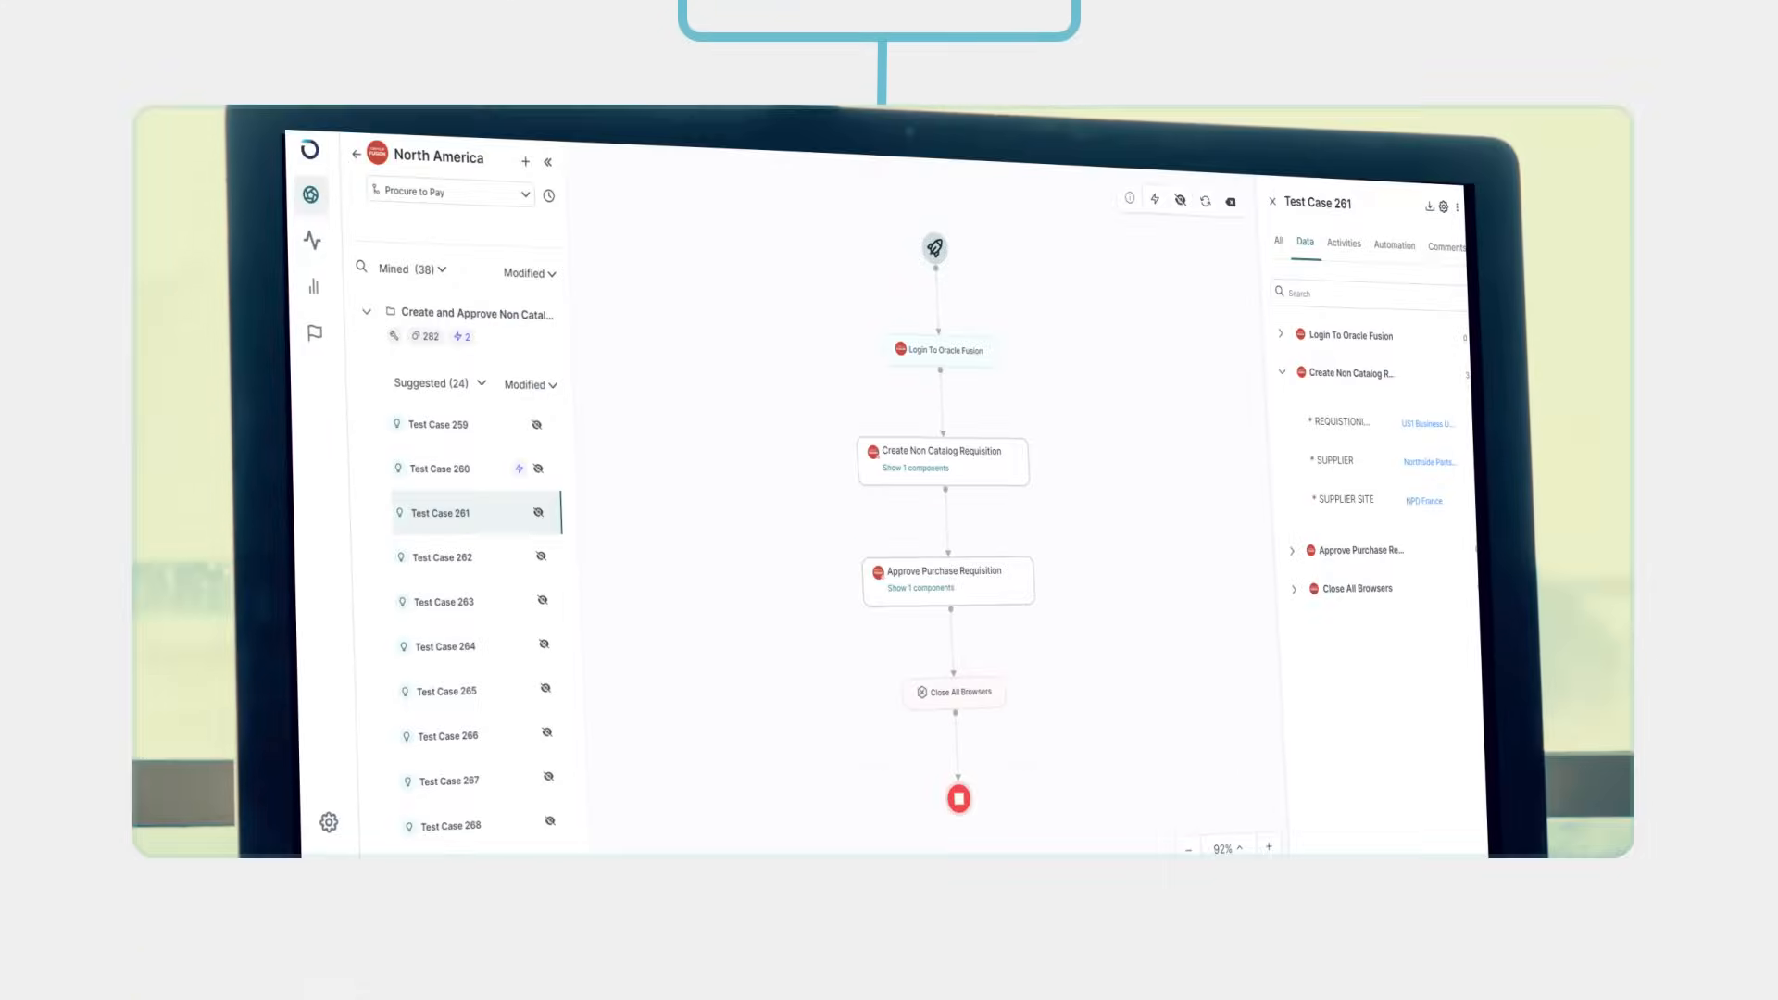
# Select Test Case 261 under Suggested to view its Procure to Pay flow and step data
pyautogui.click(441, 424)
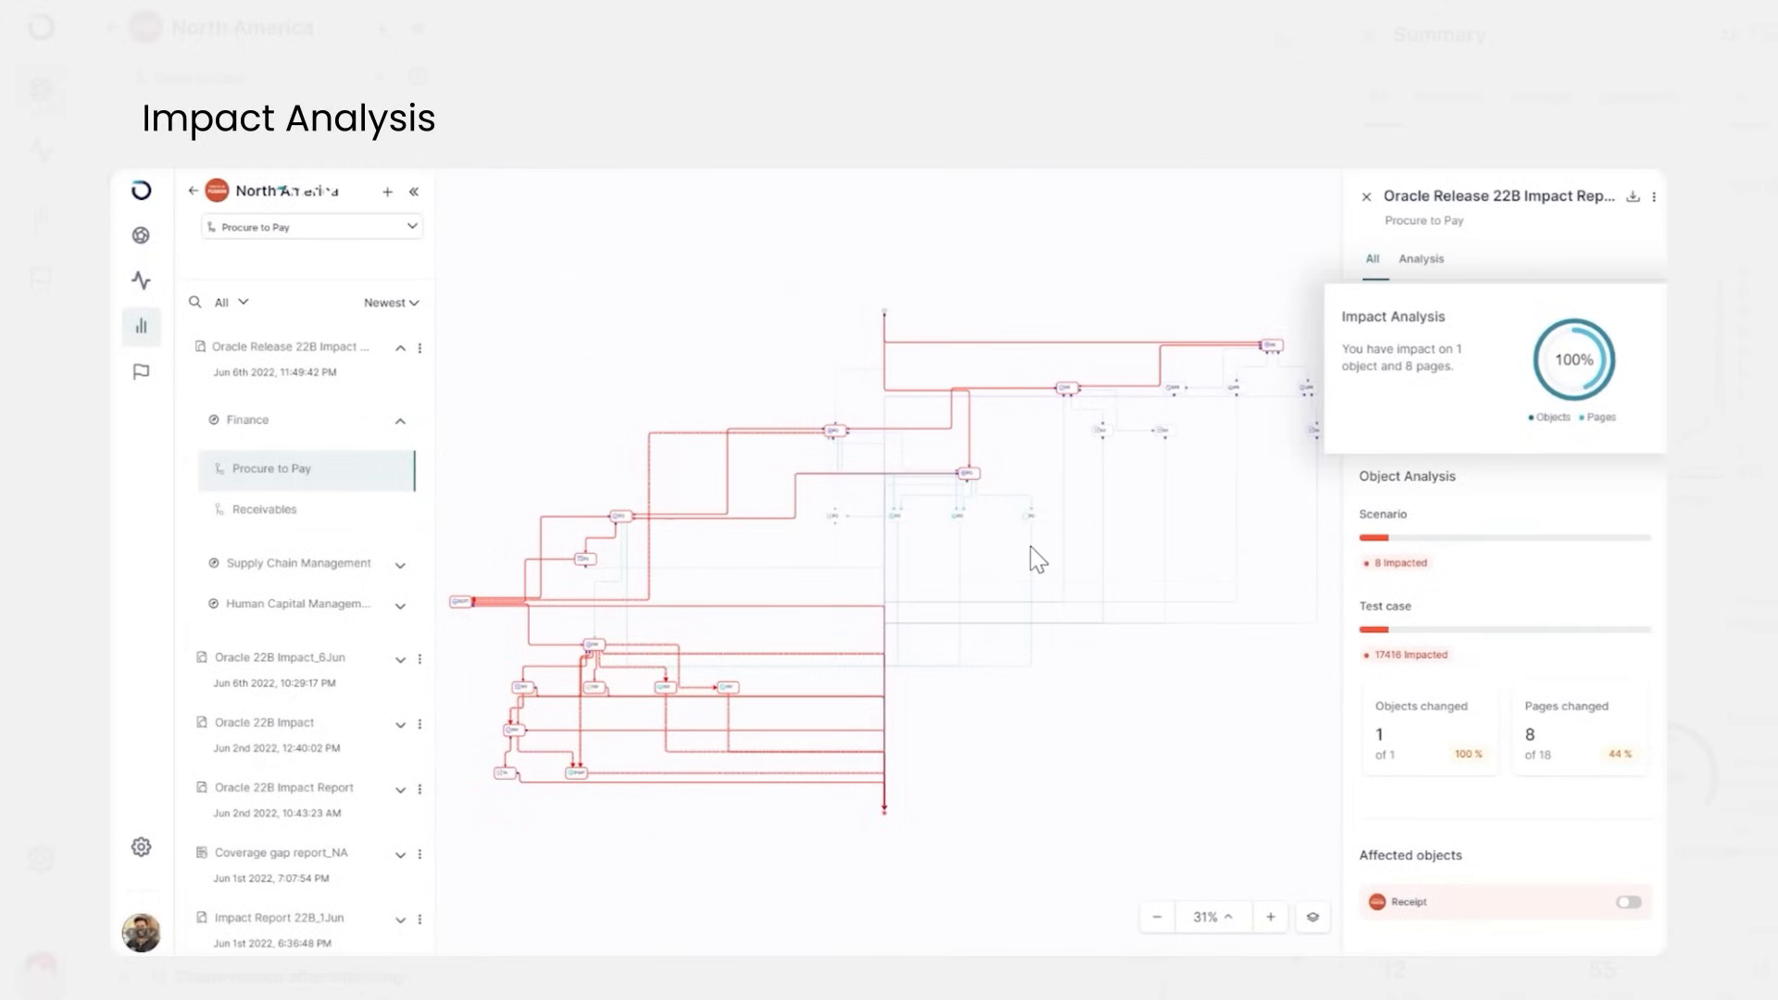
pyautogui.moveTo(1037, 560)
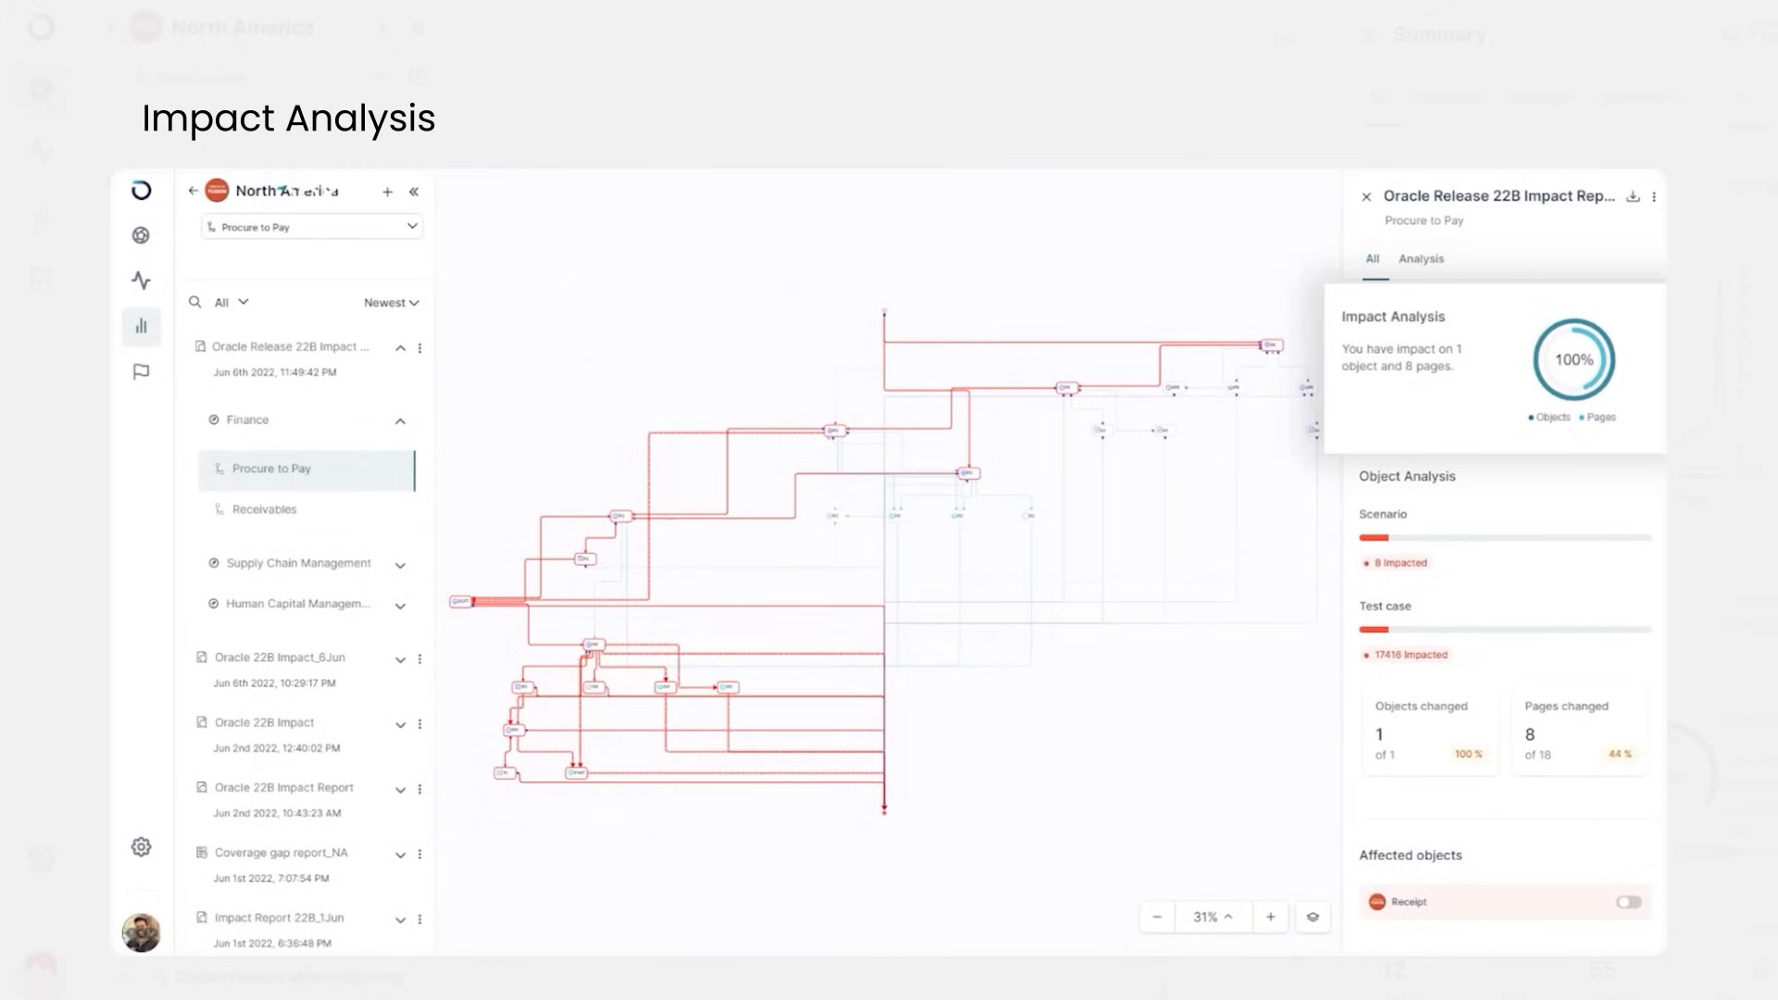
# Open the Oracle Release 22B Impact Report showing 1 changed object and 8 affected pages
pyautogui.click(1624, 904)
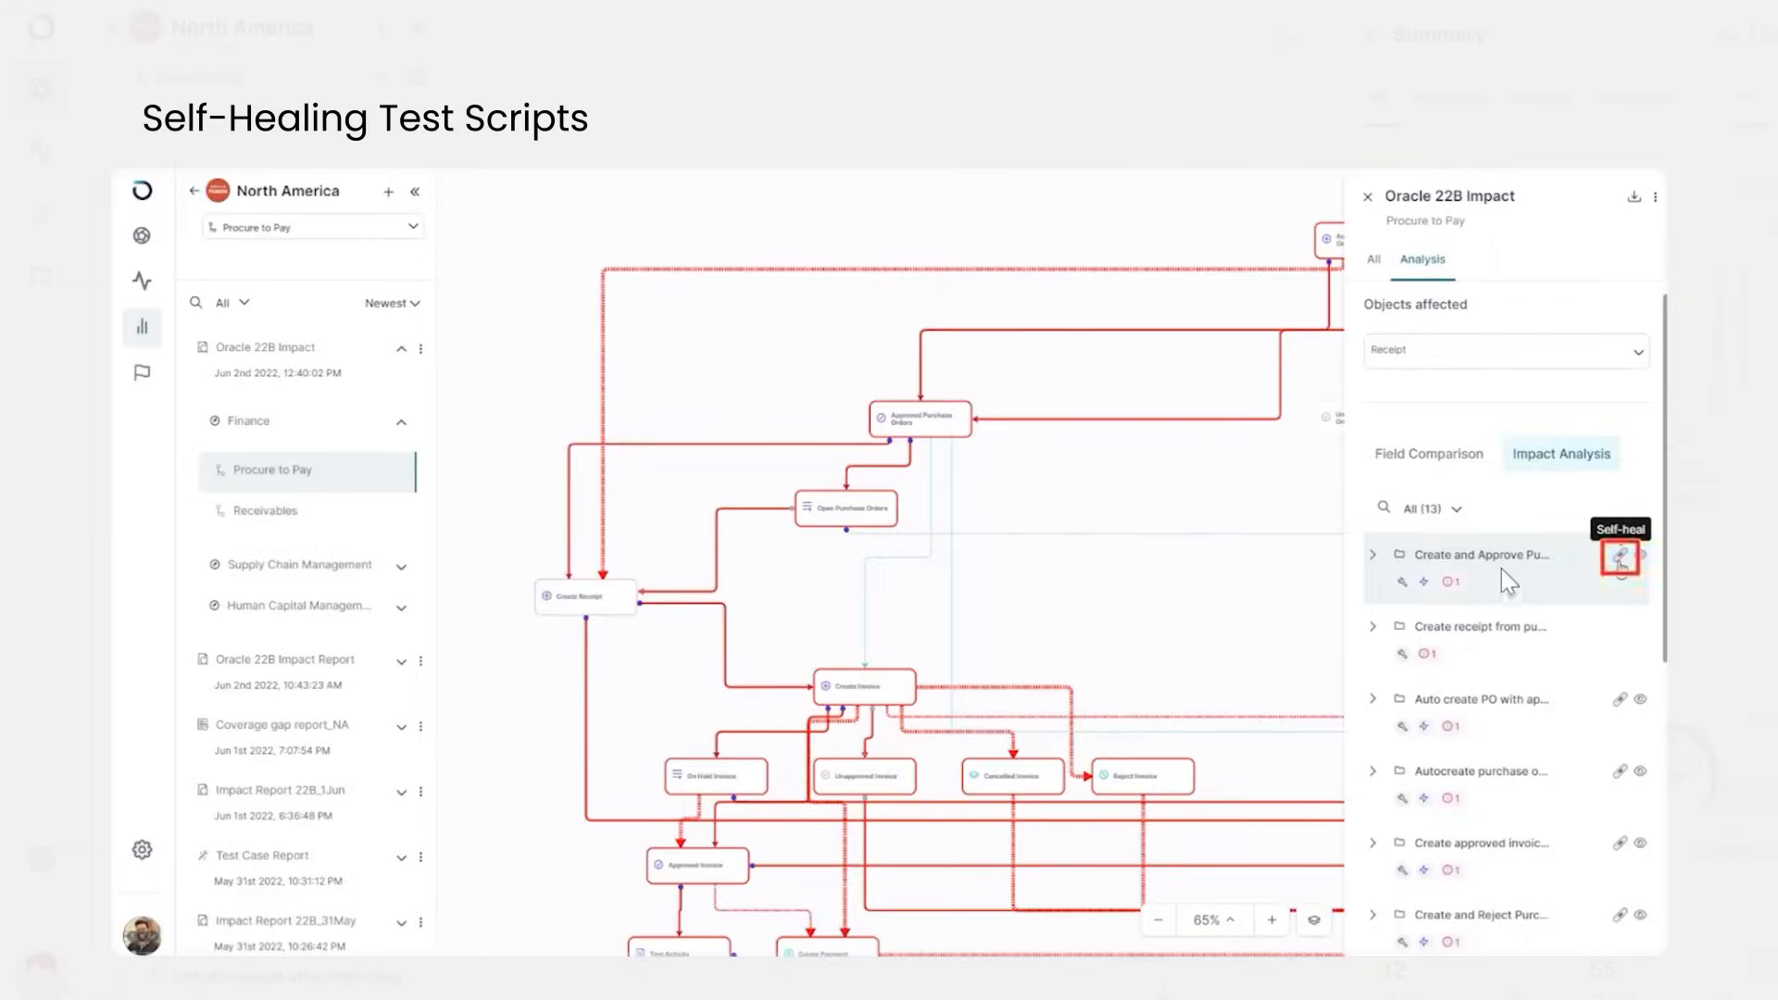
# Self-heal the first affected test case, Create and Approve Purchase, so it shows healed successfully
pyautogui.click(1619, 555)
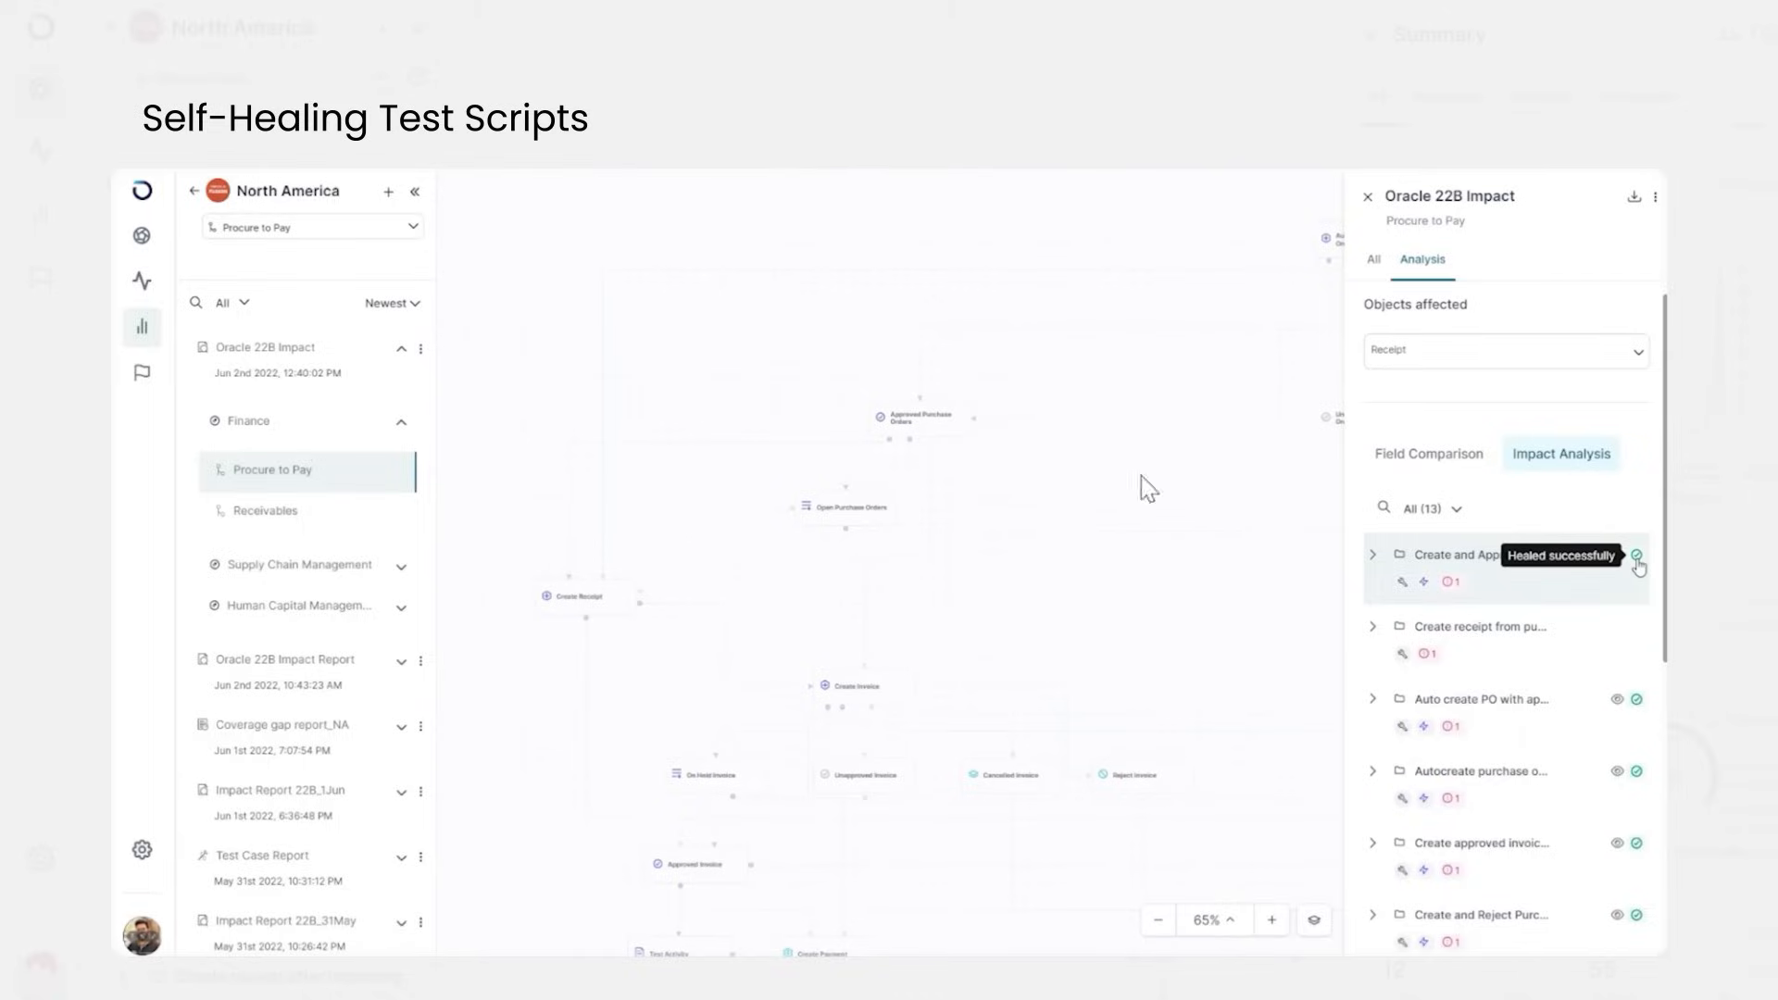